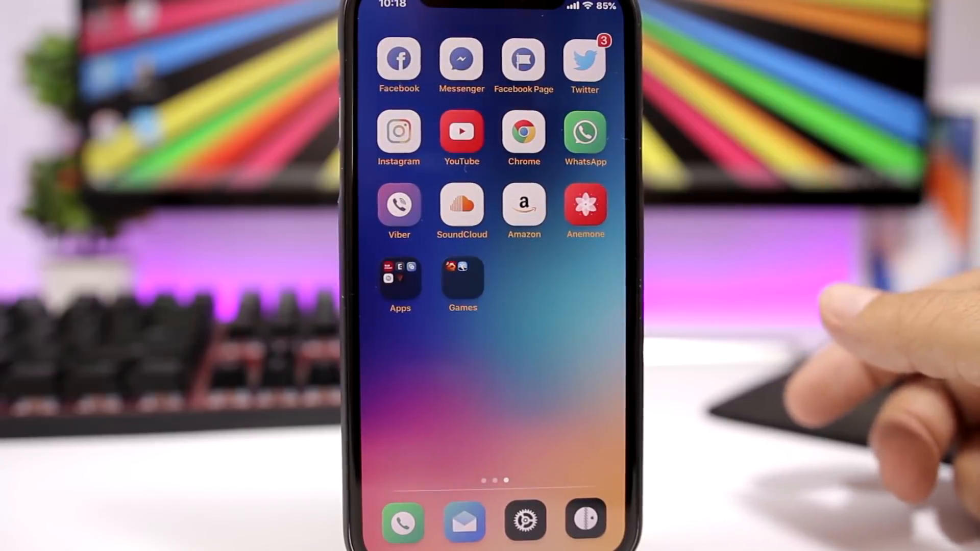
- Review BetterCCXI Module Size: connectivity module 4×1 and music module 4×2
click(526, 524)
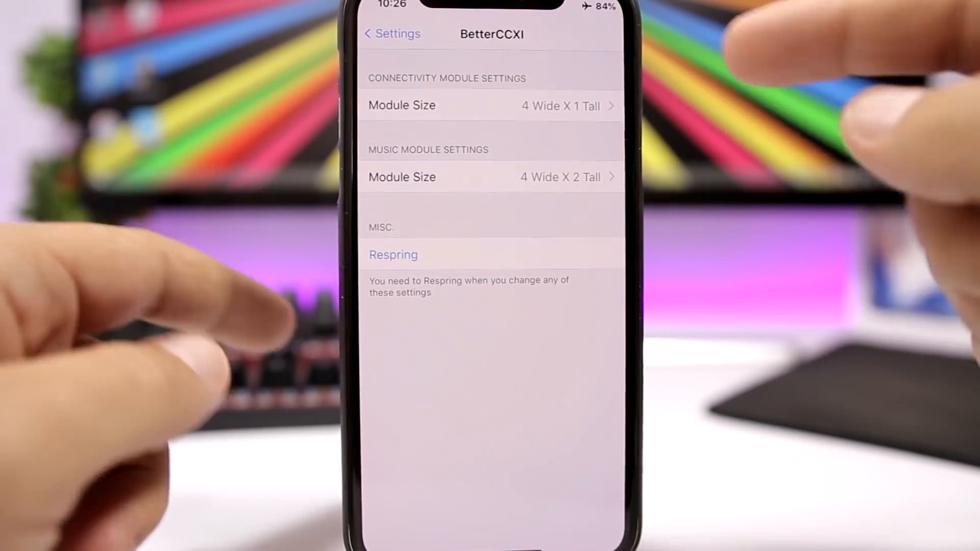
click(490, 105)
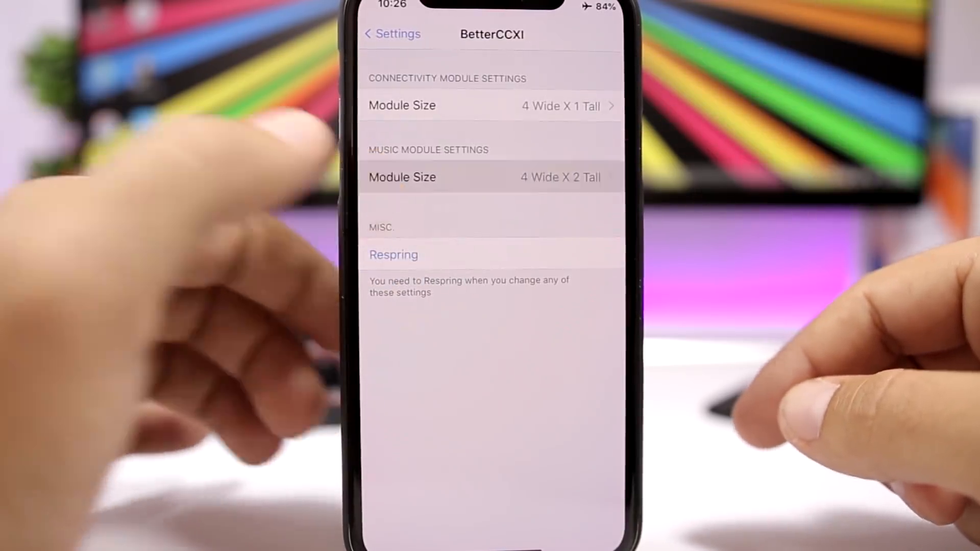
- Leave the music module size choices and return to the stock-apps home screen page
click(394, 256)
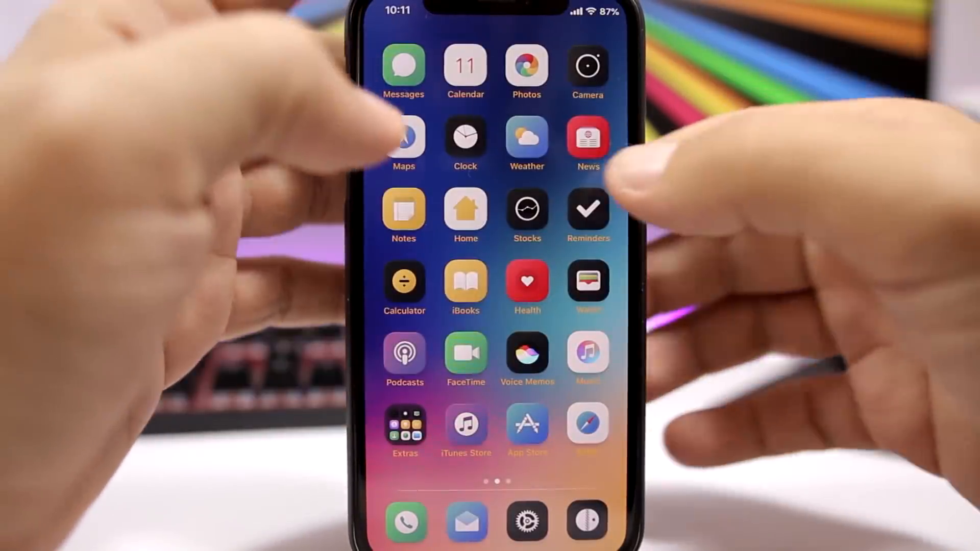
click(587, 141)
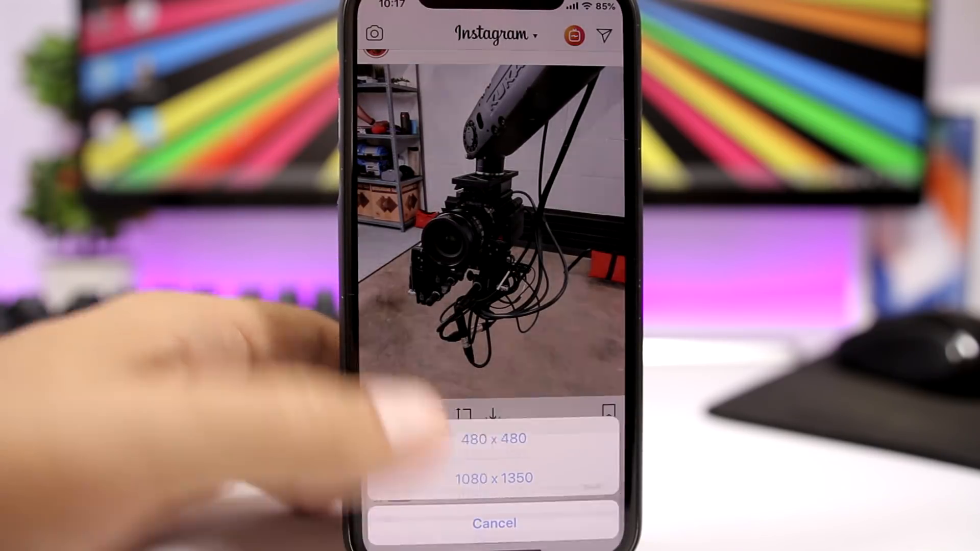
- Save the robotic-arm camera photo at 1080 x 1350 to the Camera Roll
click(493, 478)
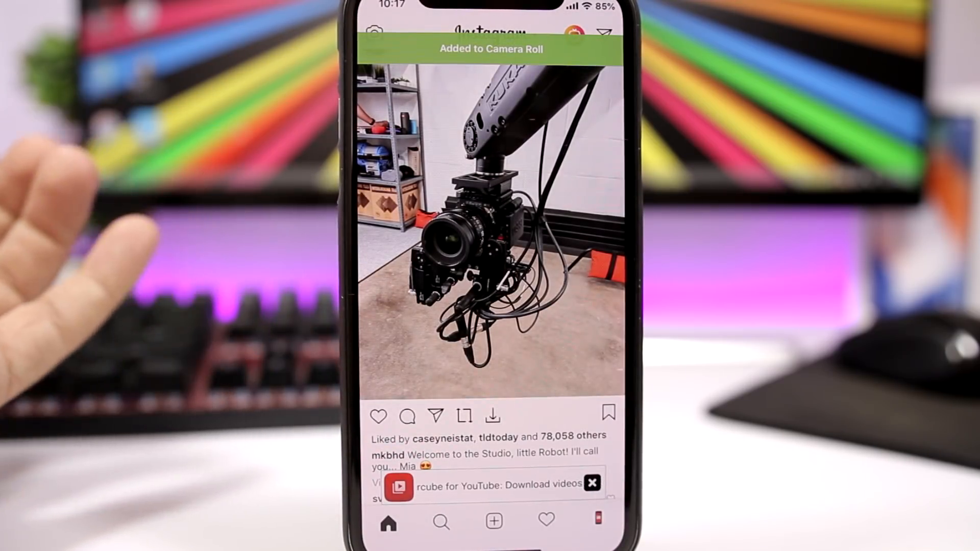